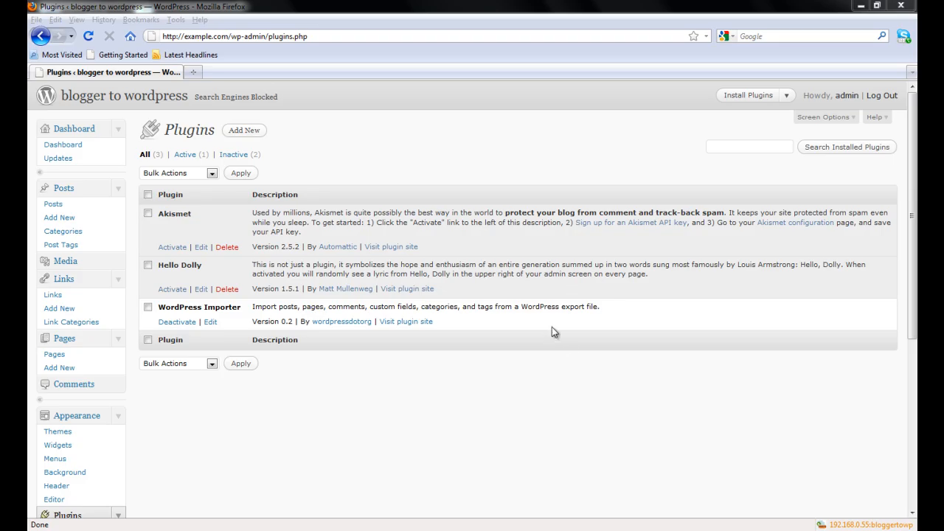
Search the plugin directory for 'blogger to wordpress redirection plugin'.
{"action": "left_click", "coordinate": [245, 130]}
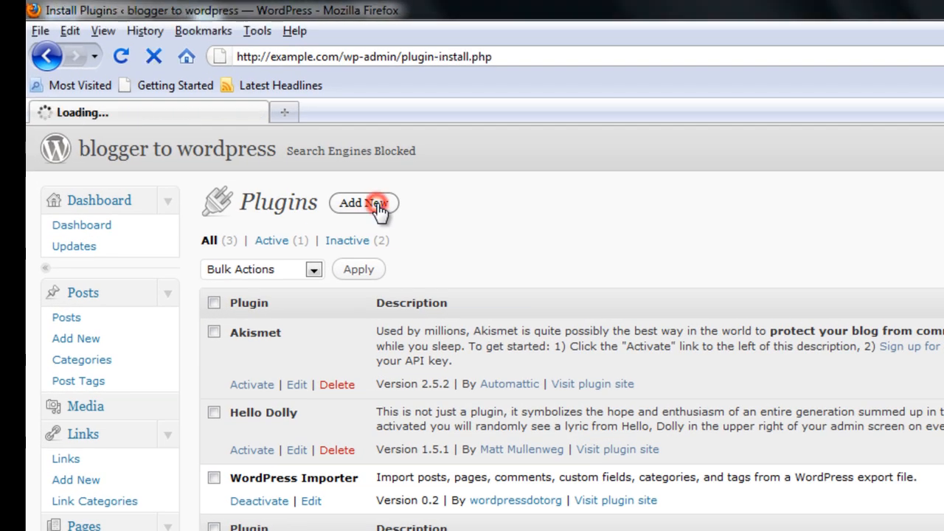
{"action": "left_click", "coordinate": [363, 203]}
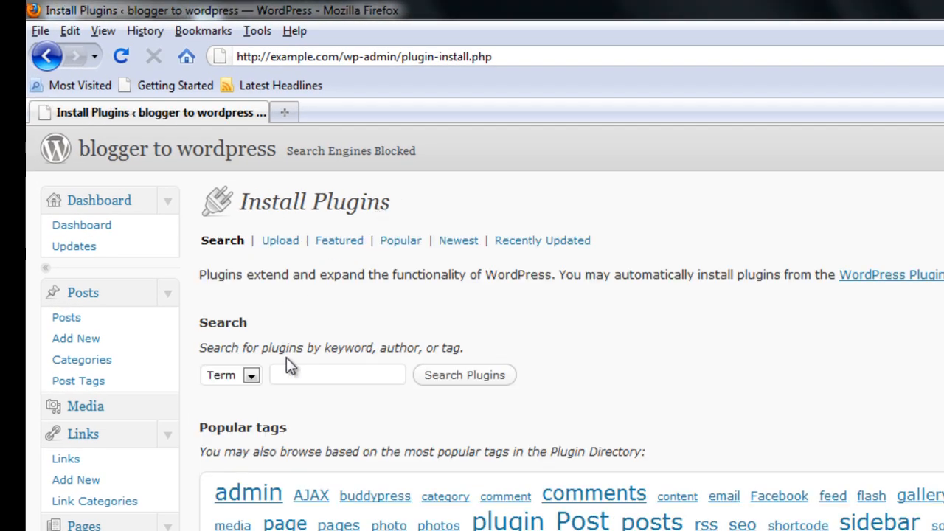
{"action": "type", "text": "blogge"}
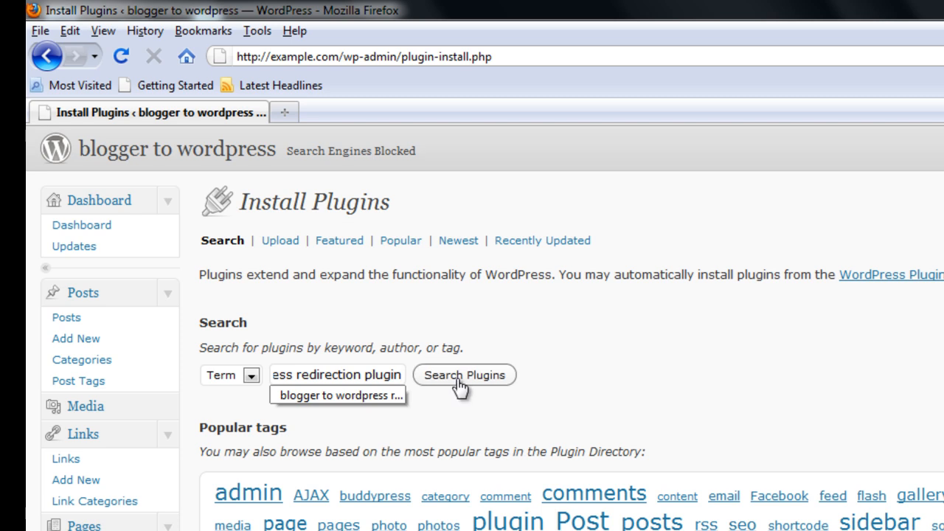
{"action": "left_click", "coordinate": [463, 374]}
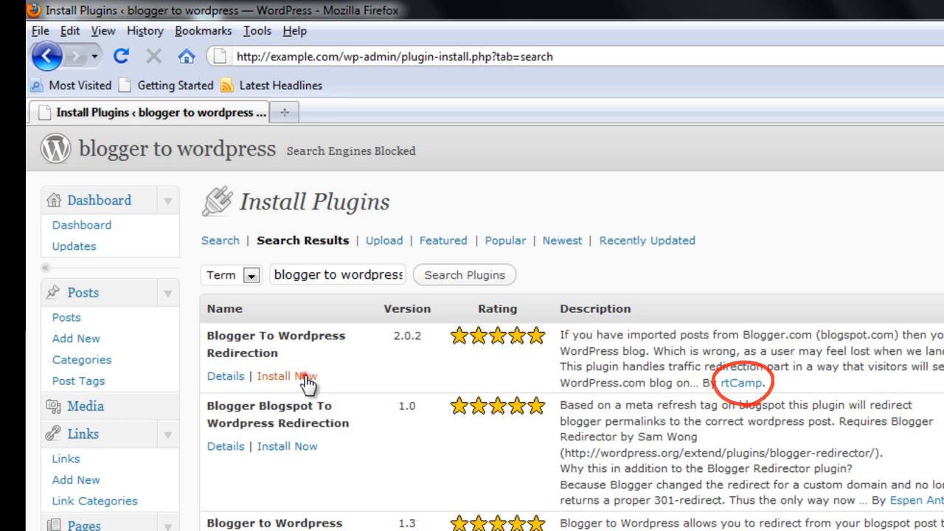
Install the Blogger To Wordpress Redirection plugin, confirm, and activate it.
{"action": "left_click", "coordinate": [286, 376]}
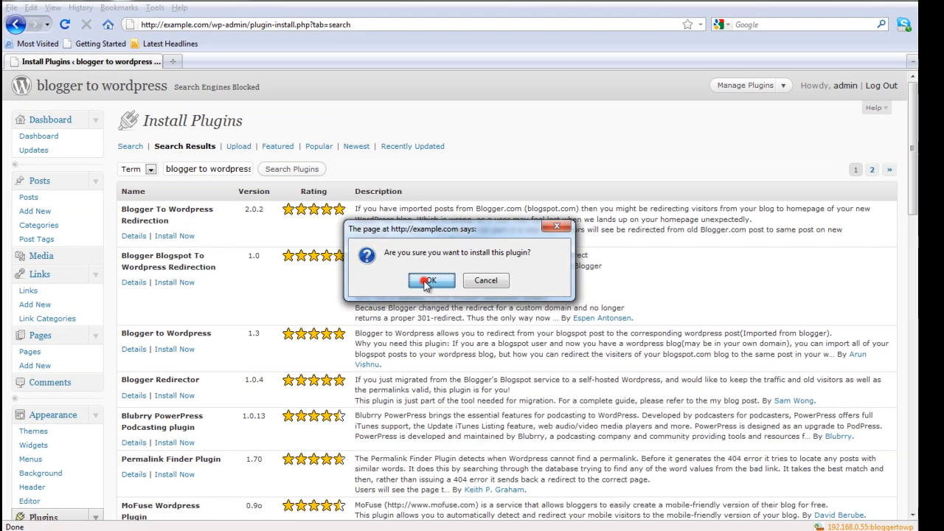
{"action": "left_click", "coordinate": [430, 280]}
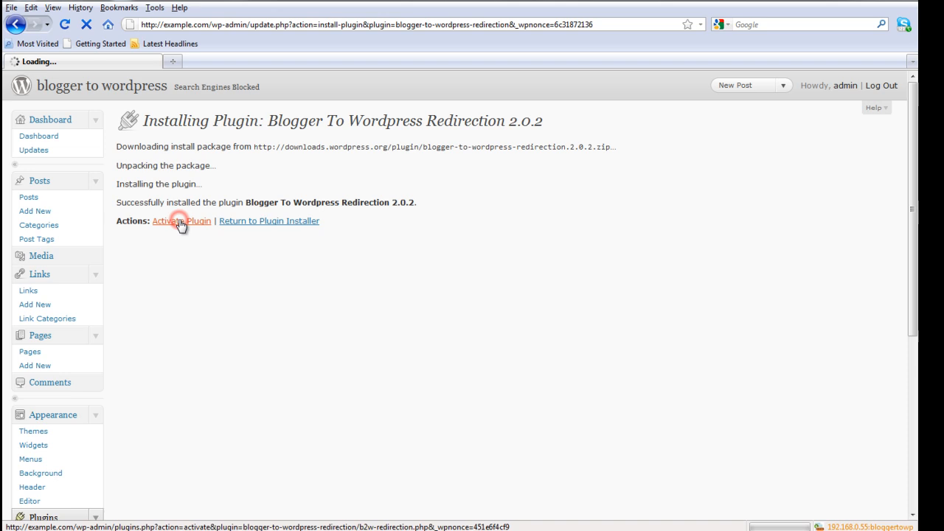
{"action": "left_click", "coordinate": [181, 221]}
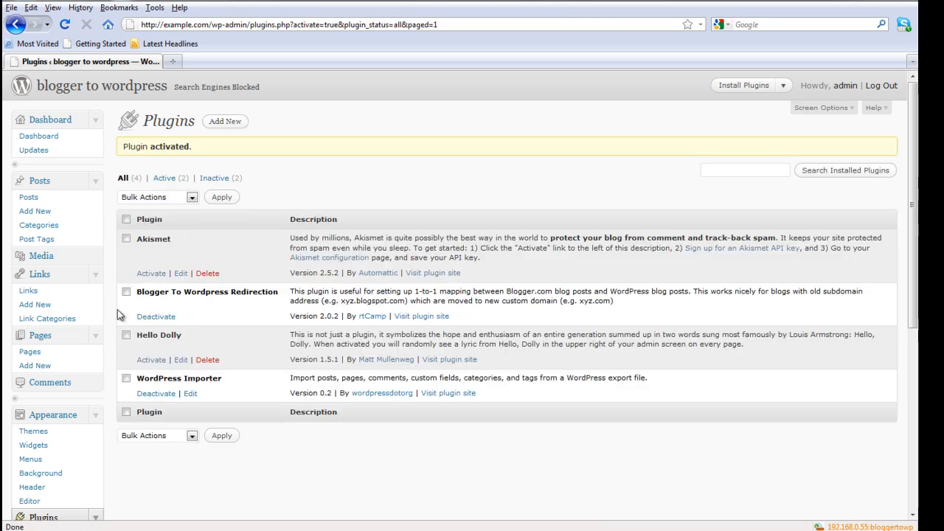
Start the plugin configuration and get the redirect code for b2w-migration.blogspot.com.
{"action": "scroll", "scroll_direction": "down", "scroll_amount": 3}
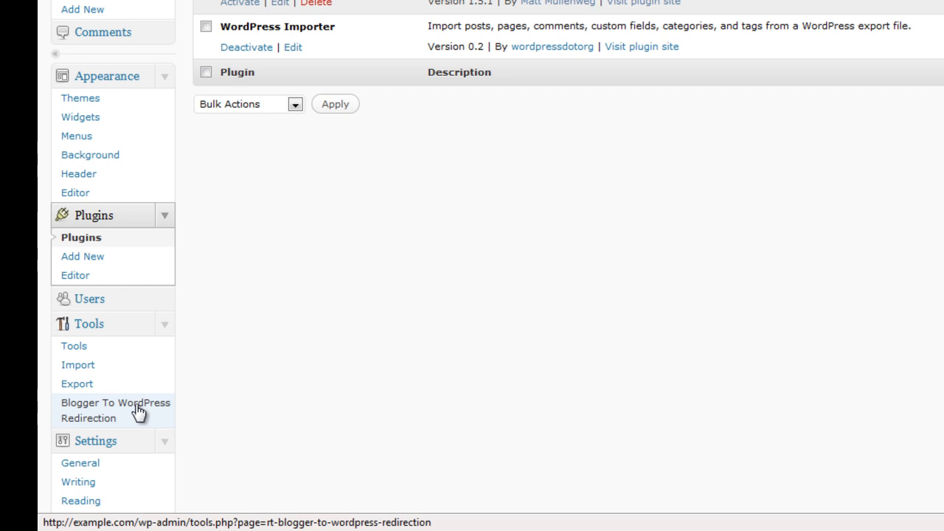
{"action": "left_click", "coordinate": [115, 402]}
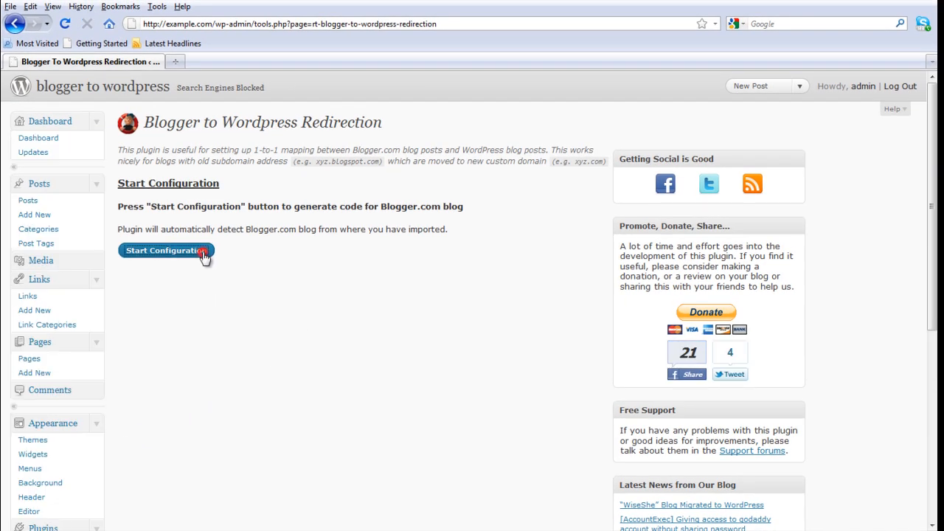
{"action": "left_click", "coordinate": [165, 251]}
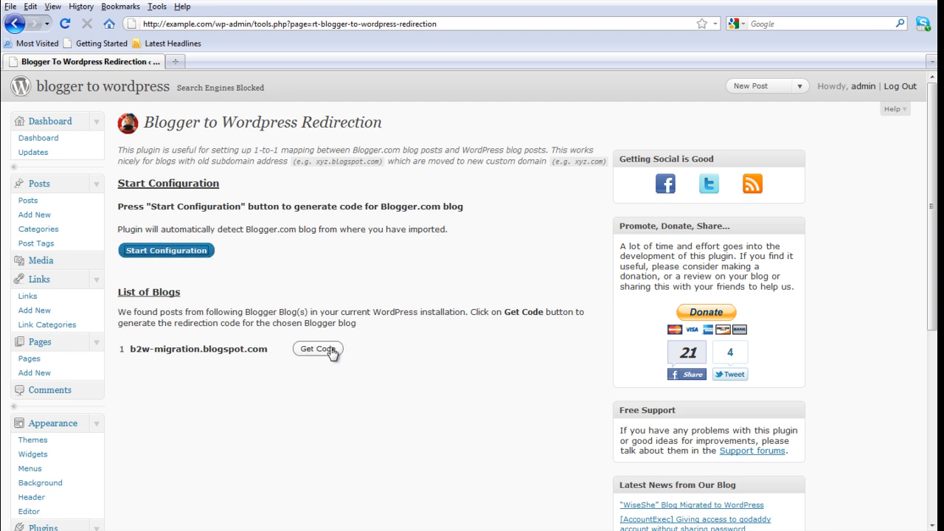
{"action": "left_click", "coordinate": [318, 348]}
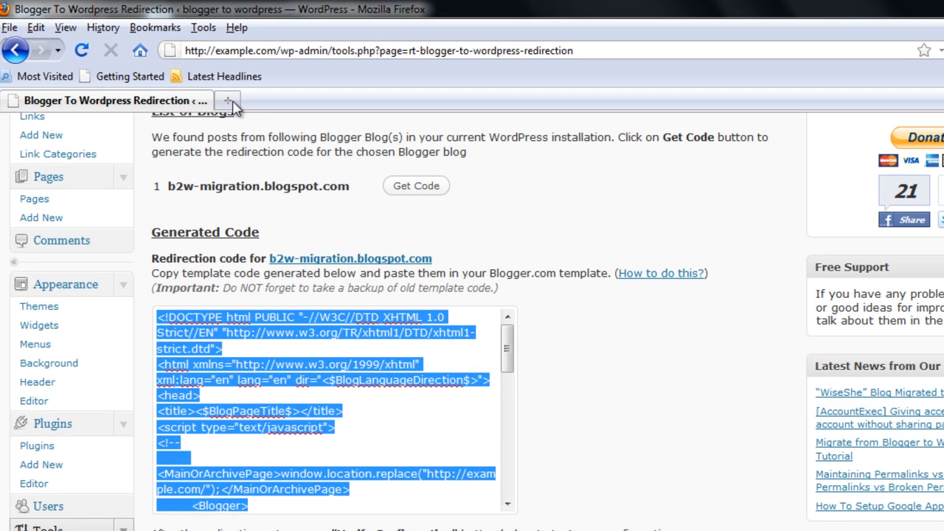
{"action": "type", "text": "blogg"}
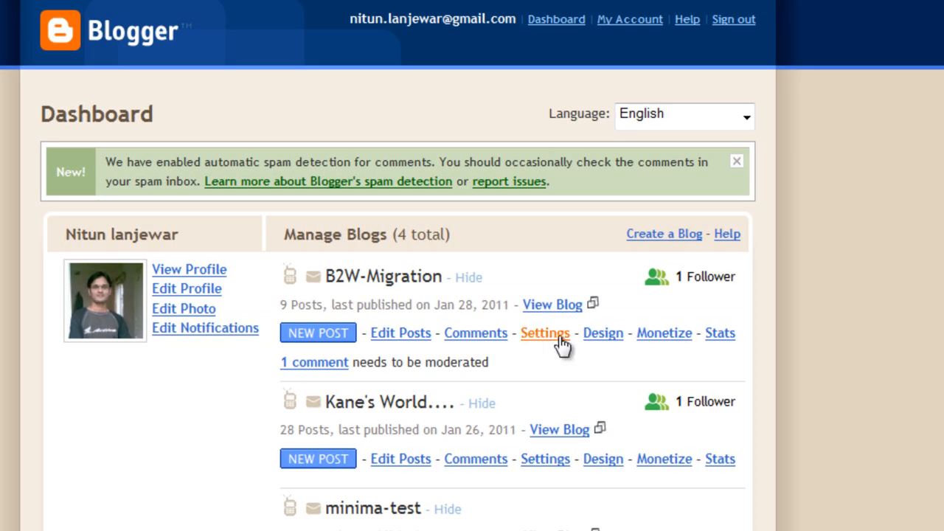
From the B2W-Migration settings, revert the blog to the Classic template and confirm.
{"action": "left_click", "coordinate": [602, 333]}
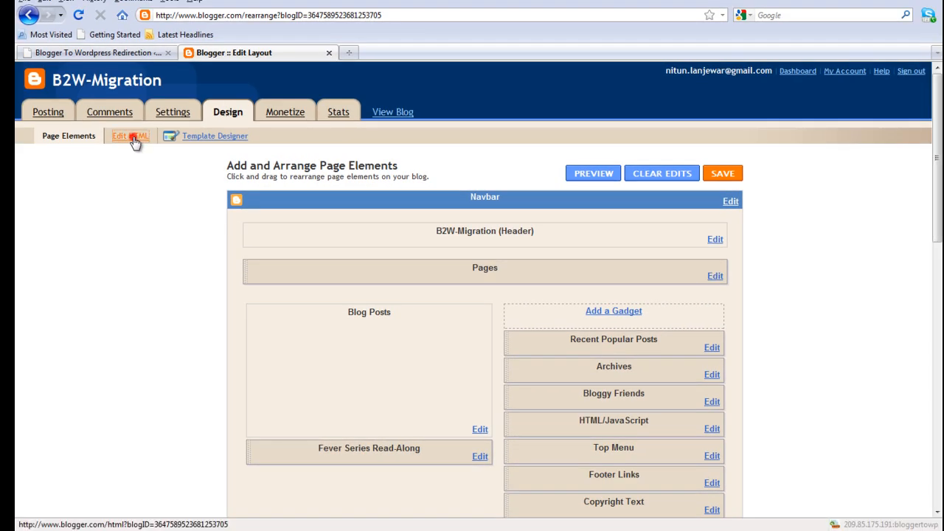
{"action": "left_click", "coordinate": [130, 136]}
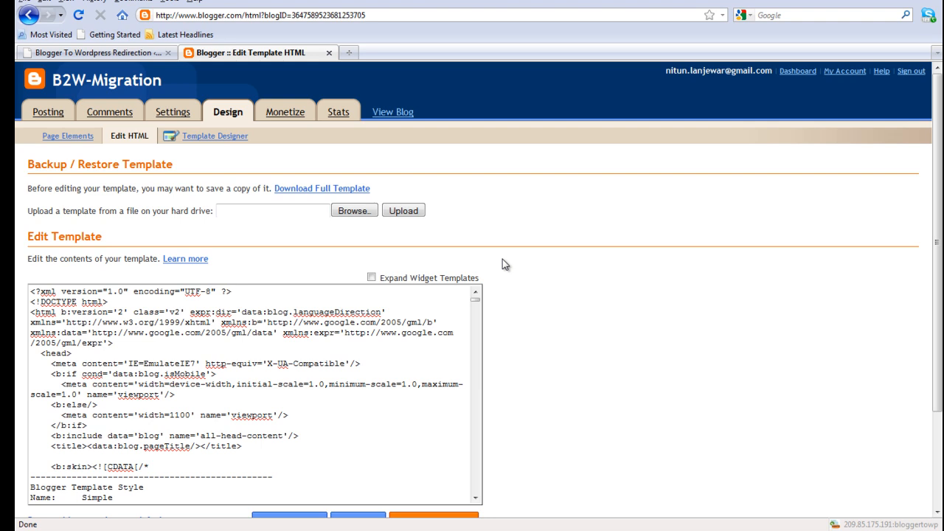
{"action": "scroll", "scroll_direction": "down", "scroll_amount": 3}
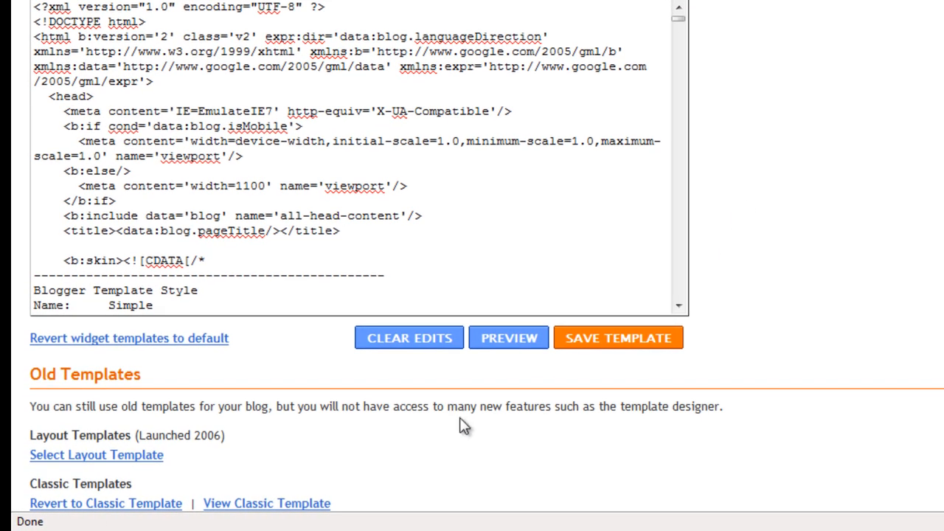
{"action": "left_click", "coordinate": [107, 503]}
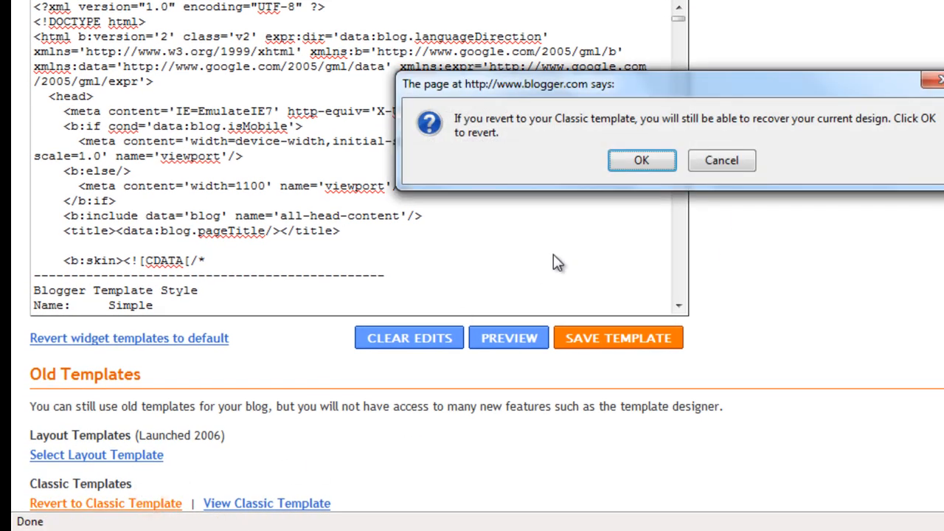
{"action": "left_click", "coordinate": [640, 160]}
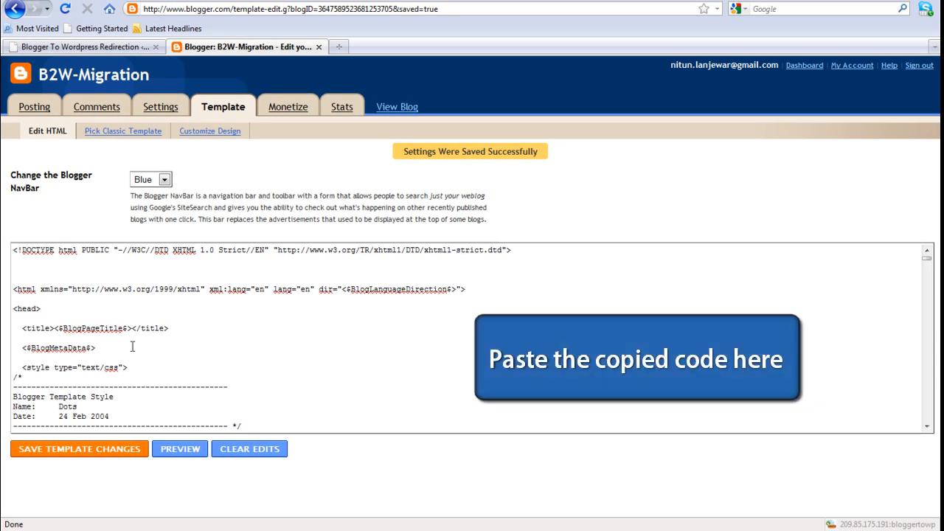
Paste the redirect code over the entire classic template and view the live blog.
{"action": "key", "text": "ctrl+a"}
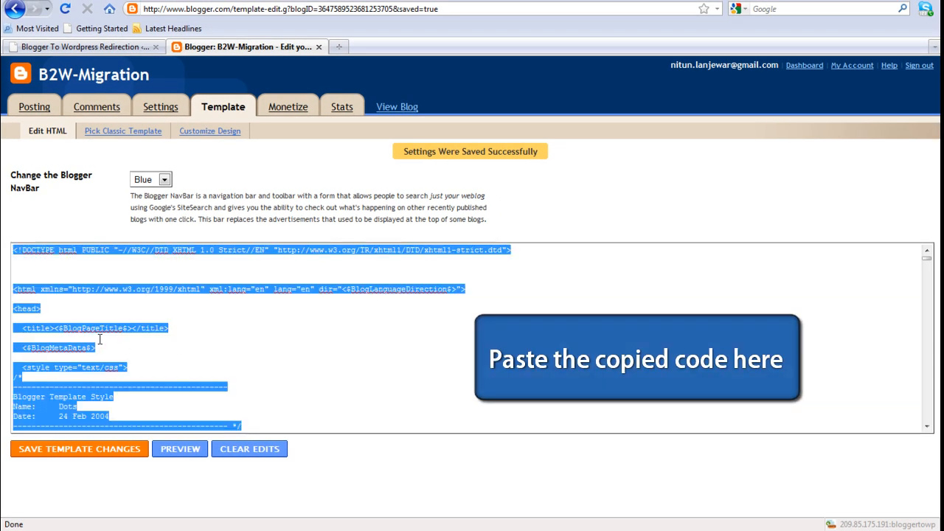
{"action": "right_click", "coordinate": [100, 339]}
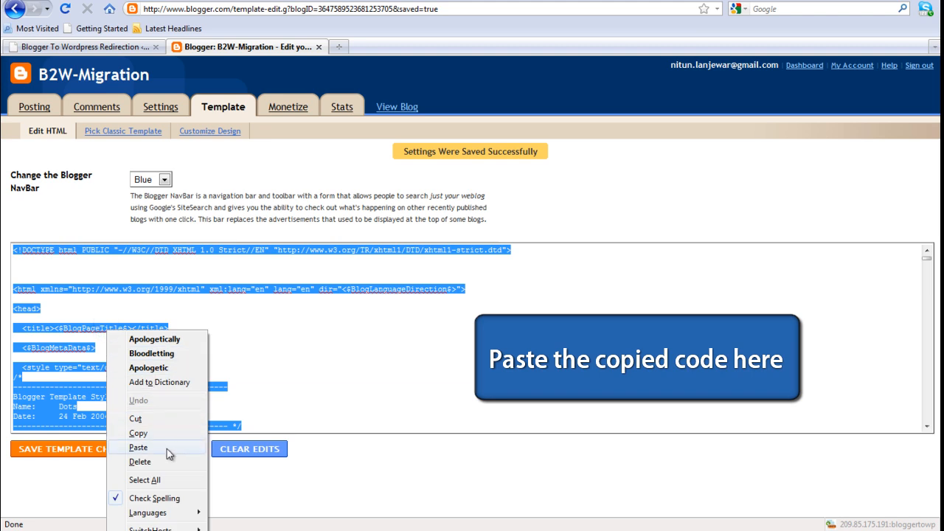
{"action": "left_click", "coordinate": [139, 447]}
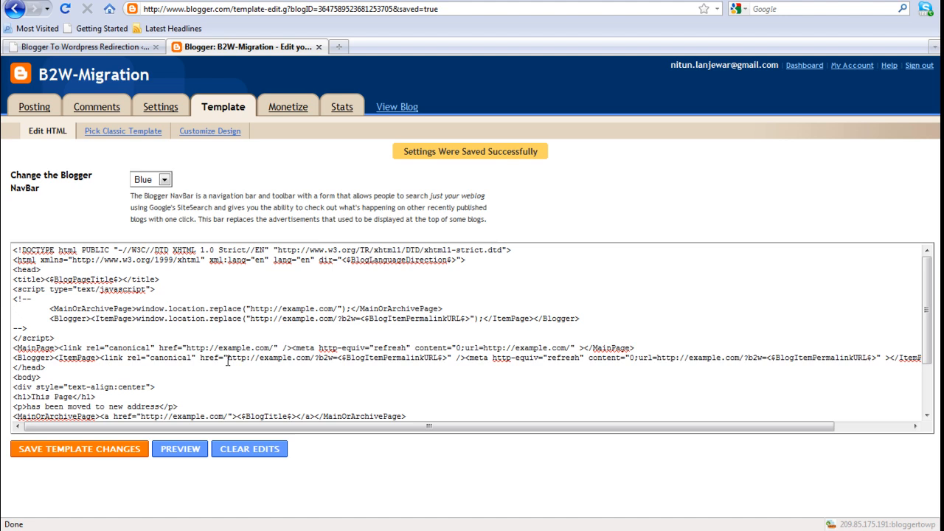
{"action": "mouse_move", "coordinate": [397, 106]}
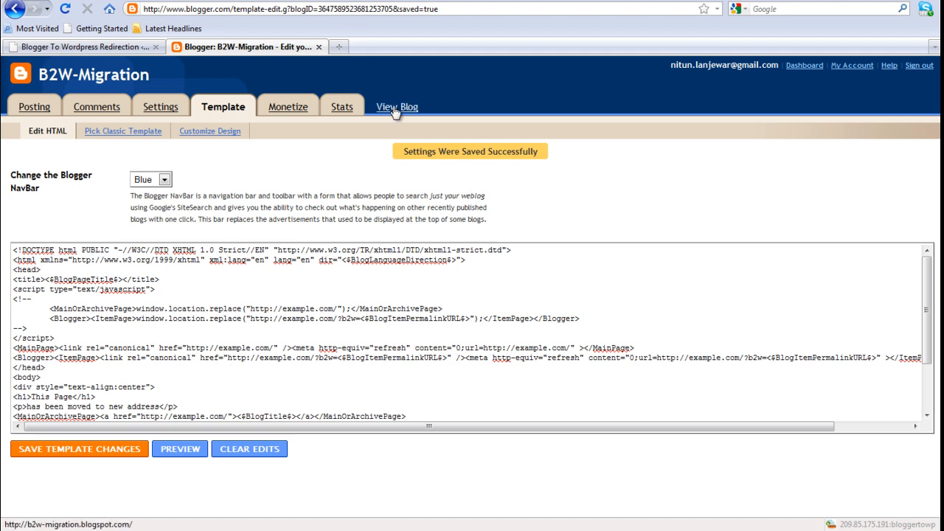
{"action": "left_click", "coordinate": [397, 107]}
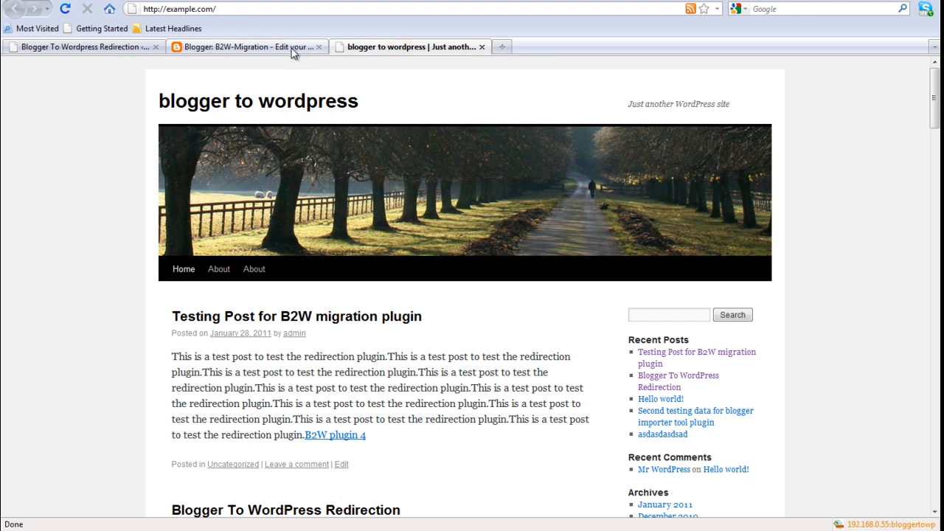
From Posting > Edit Posts, open the first published post's View link in a new tab.
{"action": "left_click", "coordinate": [244, 46]}
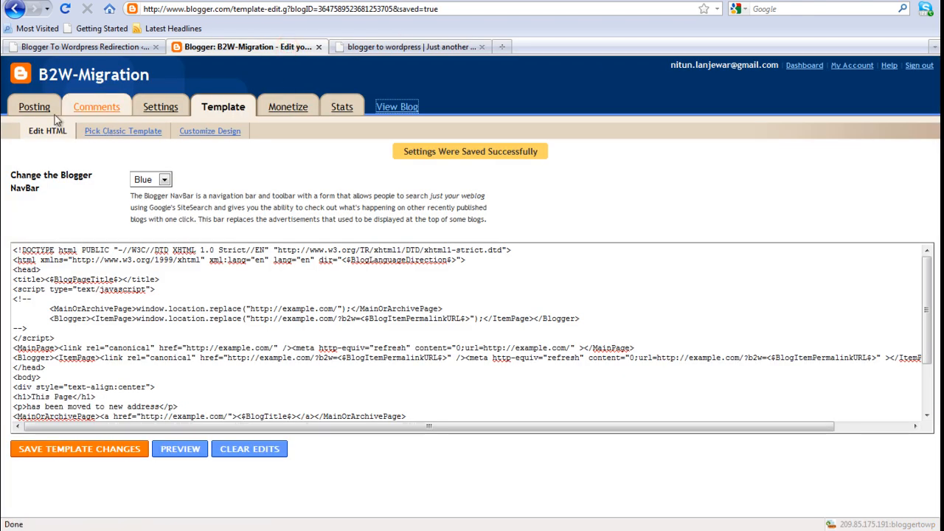
{"action": "left_click", "coordinate": [34, 106]}
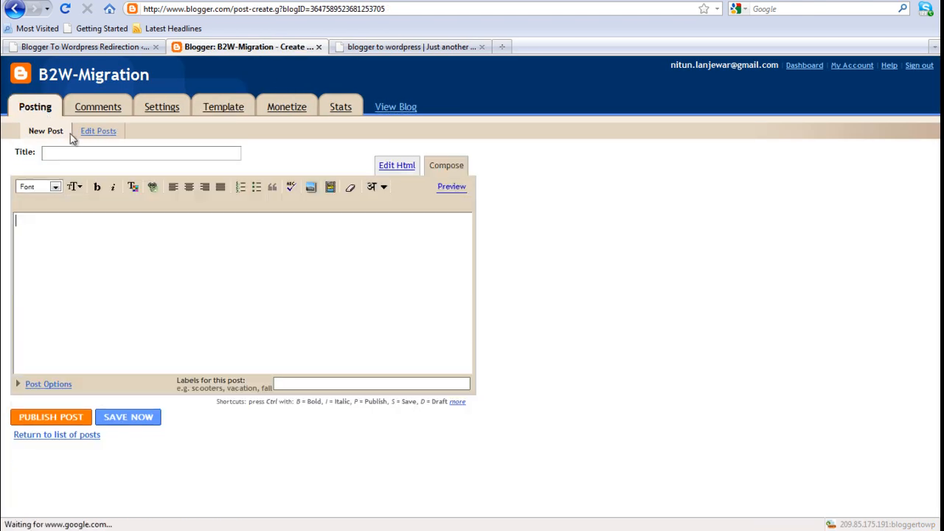
{"action": "left_click", "coordinate": [98, 130]}
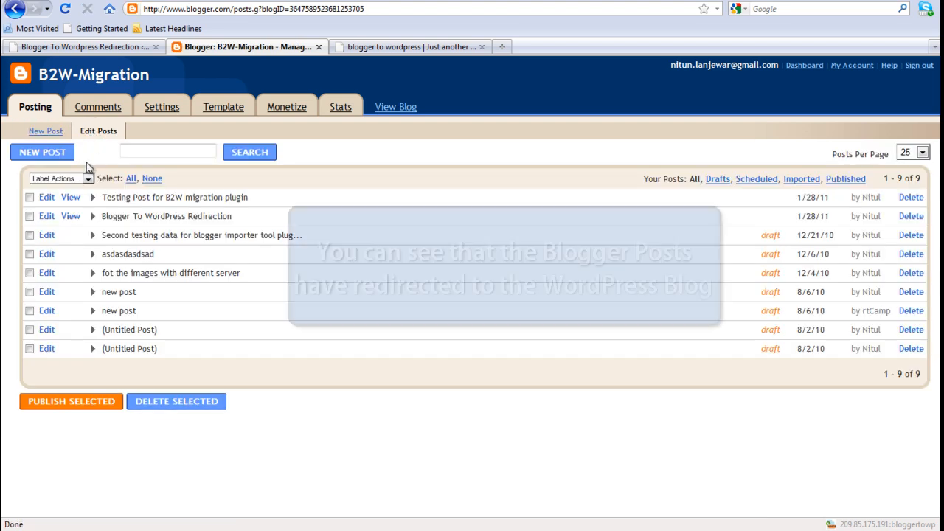
{"action": "right_click", "coordinate": [70, 198]}
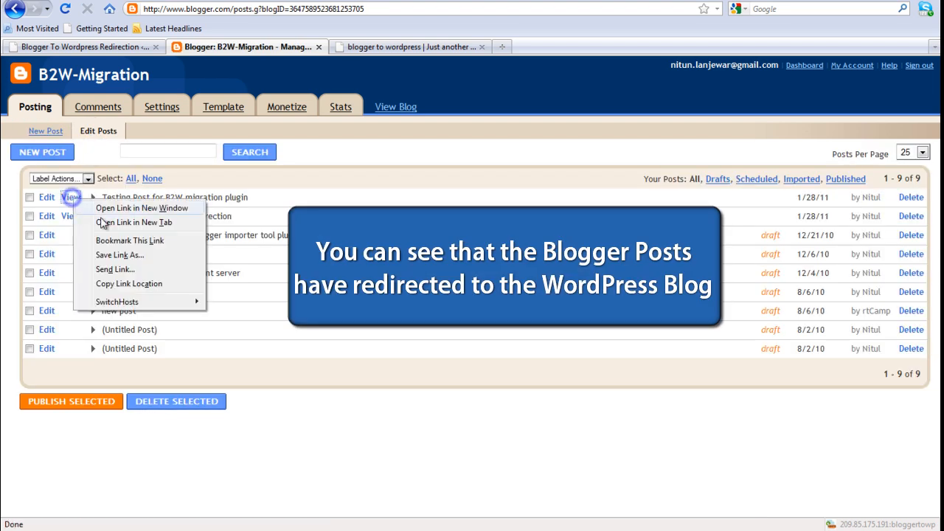
{"action": "left_click", "coordinate": [133, 221]}
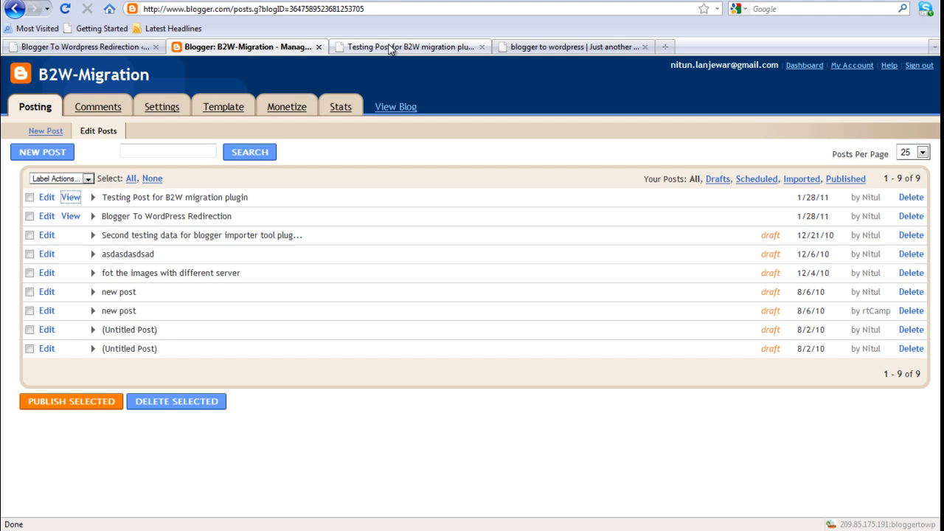
Check the opened post lands on the matching WordPress post, then return to the posts list.
{"action": "left_click", "coordinate": [410, 46]}
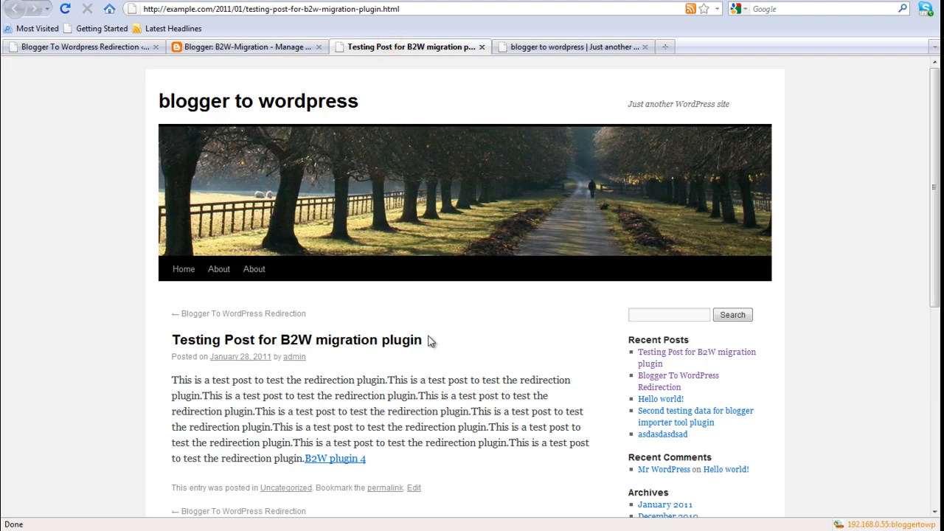
{"action": "mouse_move", "coordinate": [265, 62]}
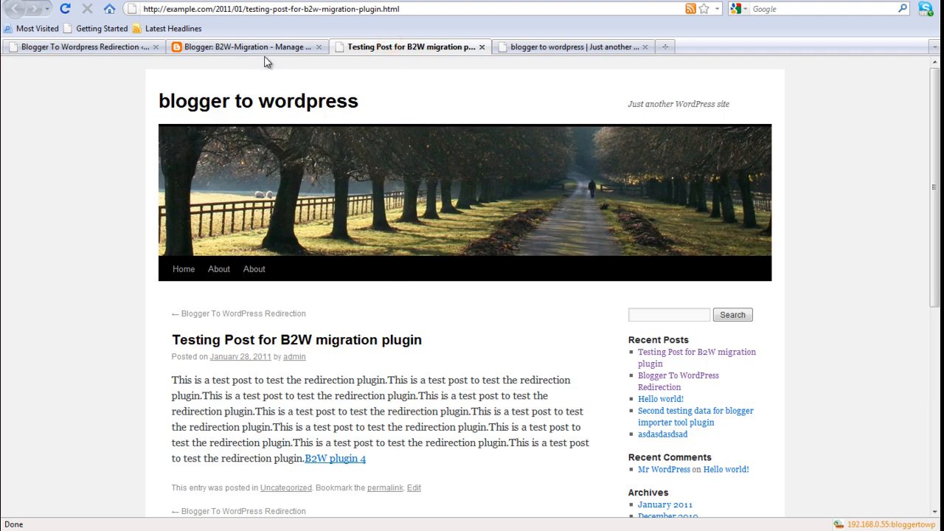
{"action": "left_click", "coordinate": [248, 45]}
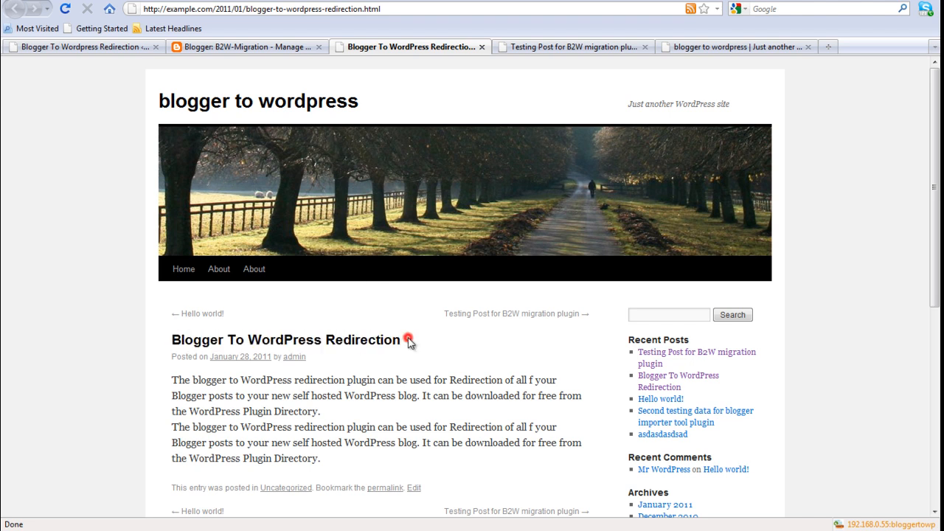
{"action": "left_click", "coordinate": [243, 46]}
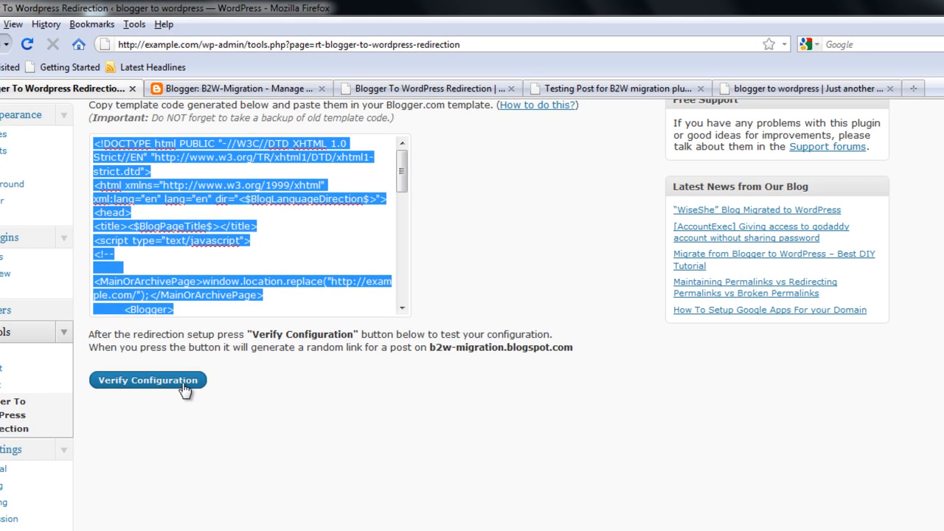
Run Verify Configuration twice to produce sample Blogger-to-WordPress test links.
{"action": "left_click", "coordinate": [148, 381]}
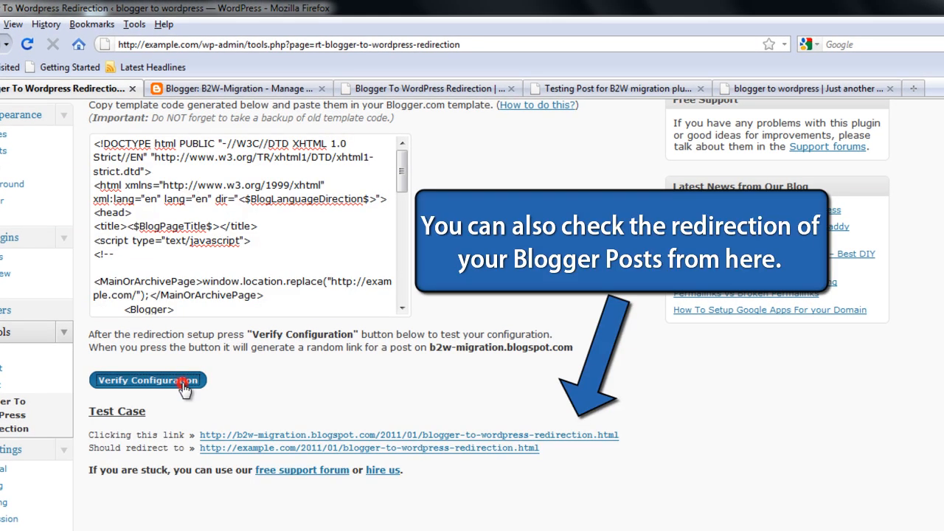
{"action": "left_click", "coordinate": [147, 381]}
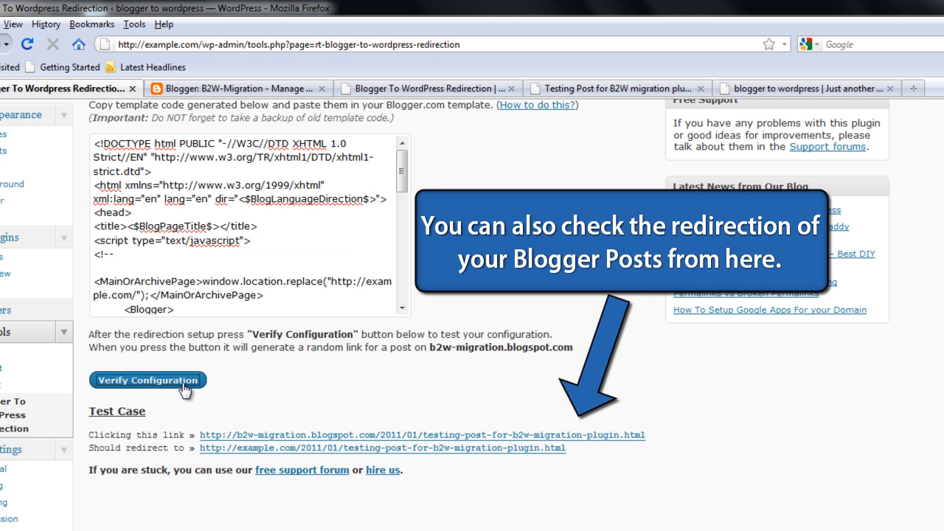